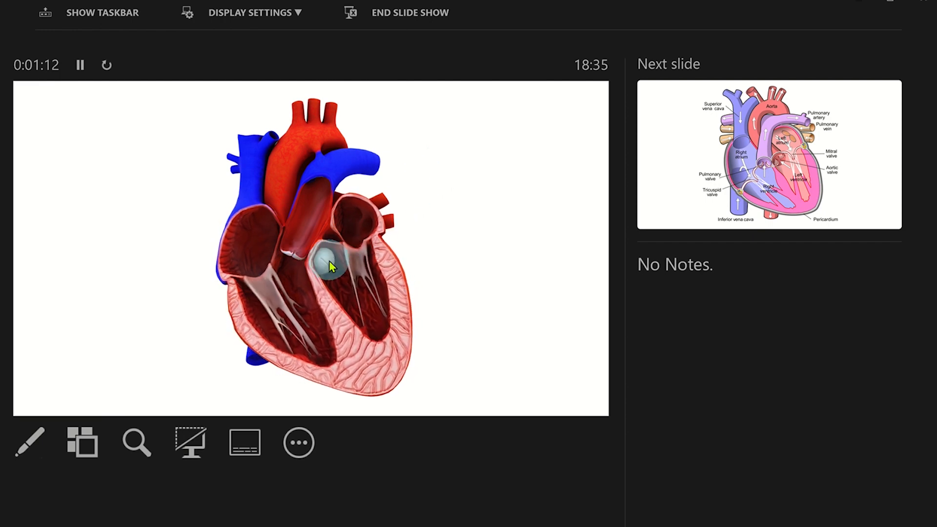
Zoom into the cutaway heart slide from Presenter View to magnify part of it
left_click(136, 443)
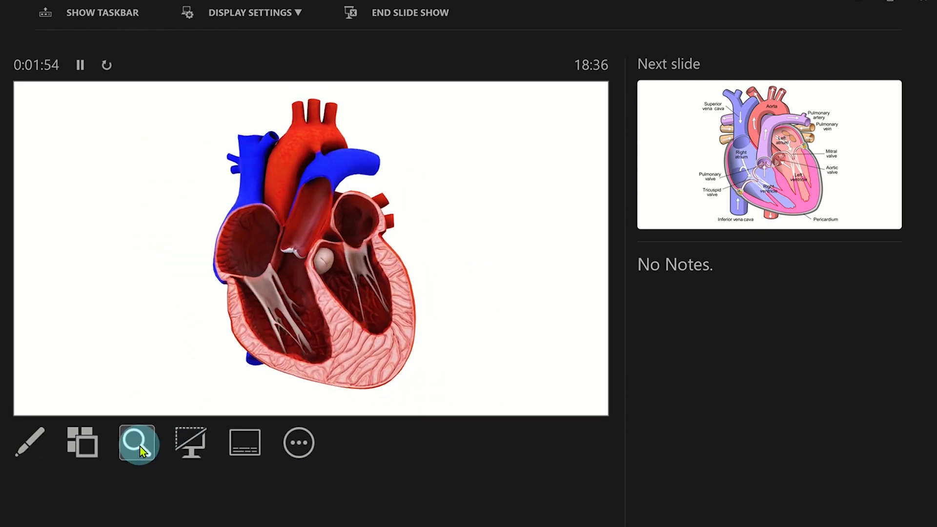
left_click(136, 443)
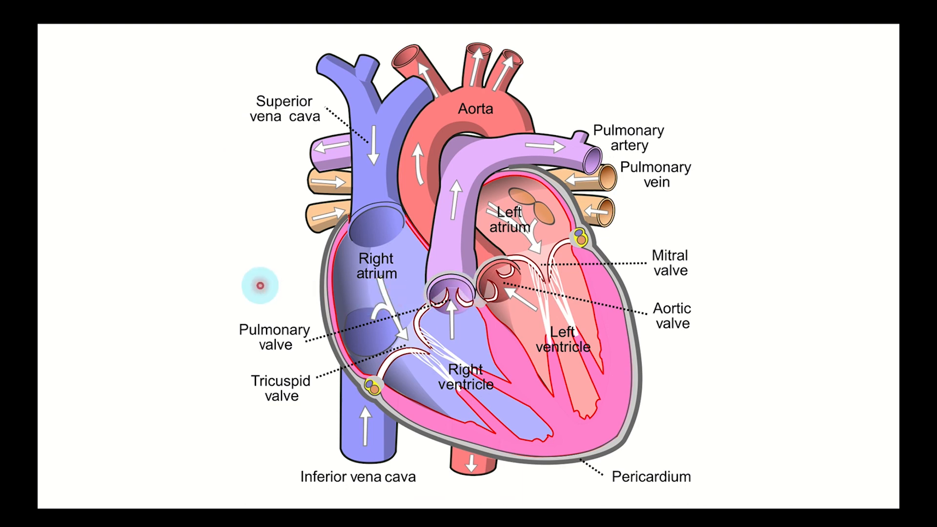
Bring up the slide show menu over the labelled heart diagram to reach the laser pointer
right_click(261, 285)
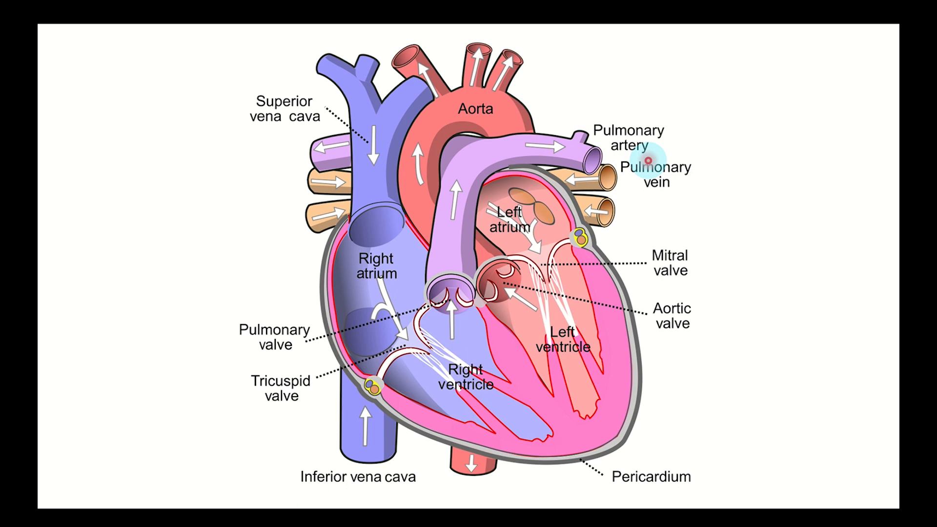
key("Ctrl+l")
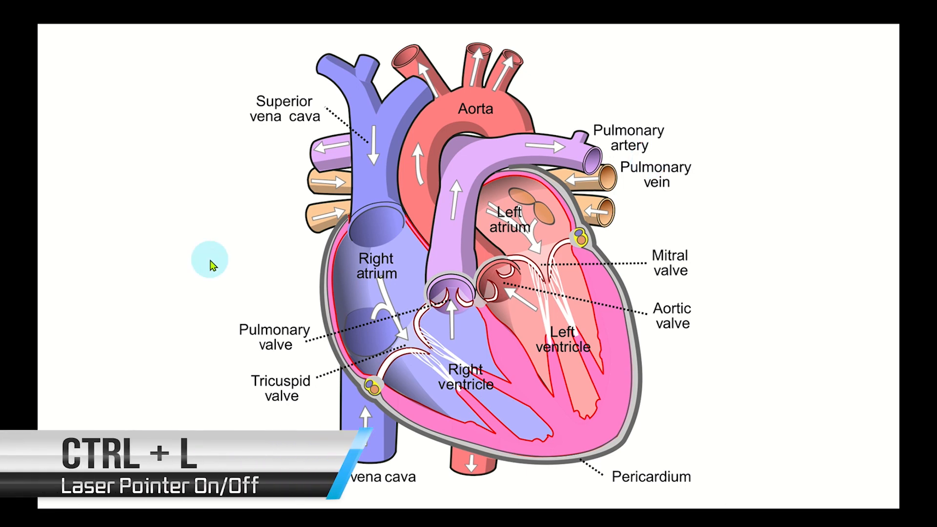
key("ctrl+l")
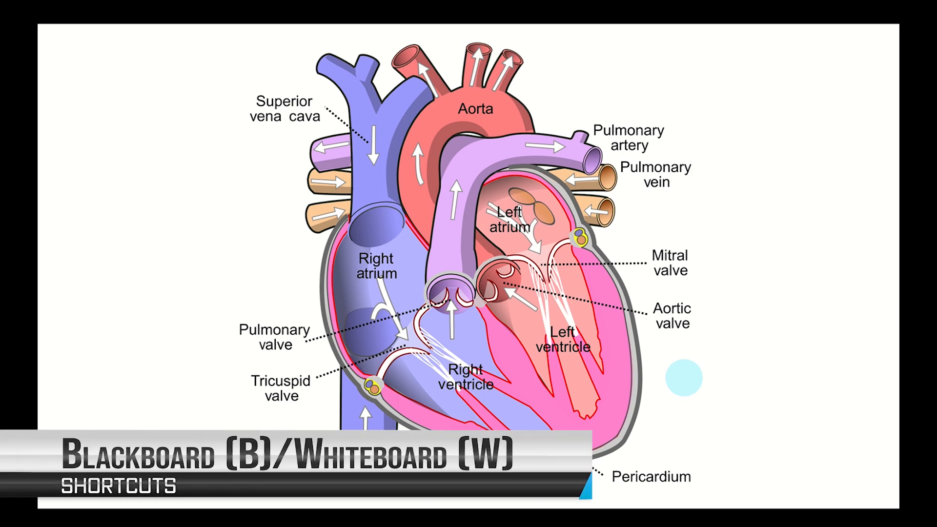
Black out the screen, then switch to a blank white screen and bring up the slide show options
key("b")
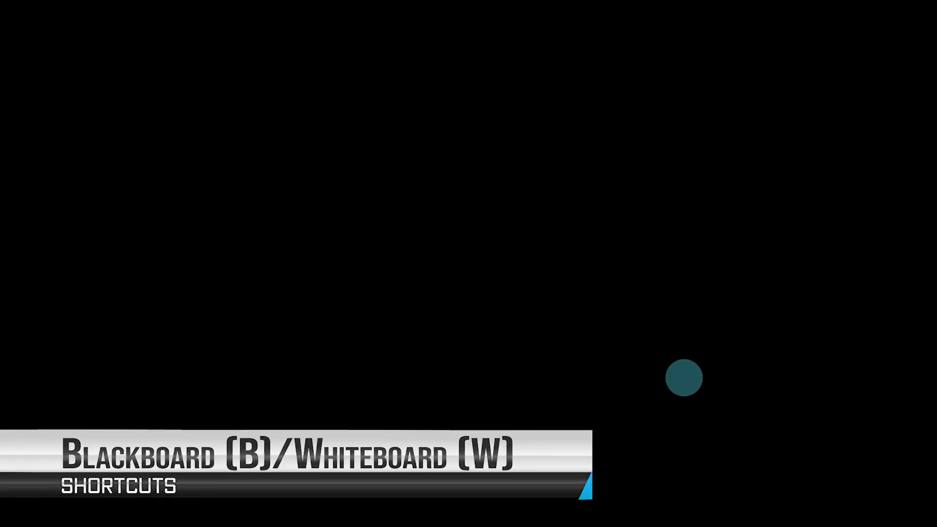
key("w")
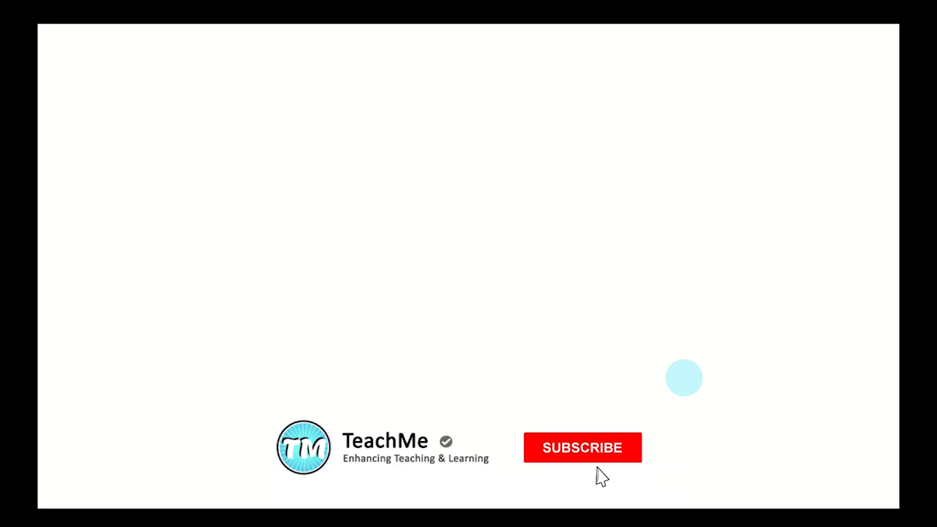
left_click(582, 447)
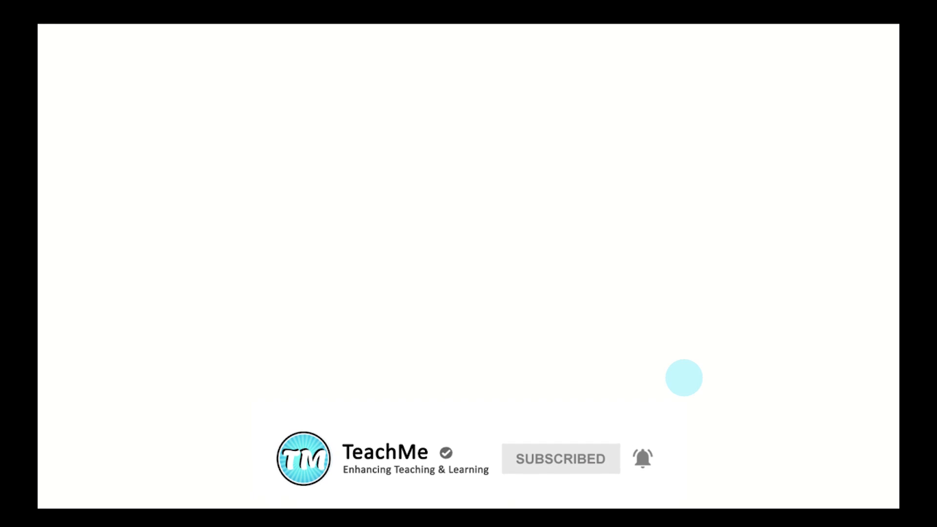
right_click(682, 384)
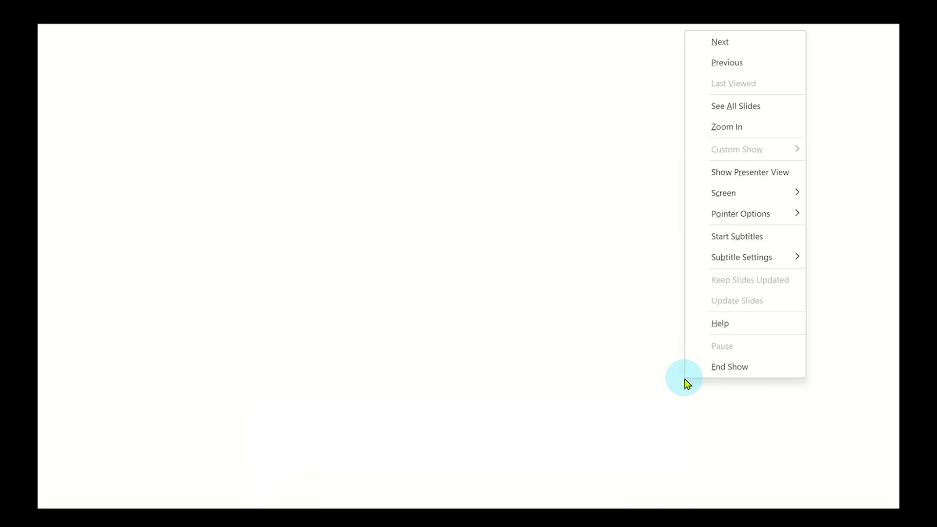
Choose the red Pen and draw a 2×2 grid headed 'Right' and 'Left' on the white screen
left_click(740, 214)
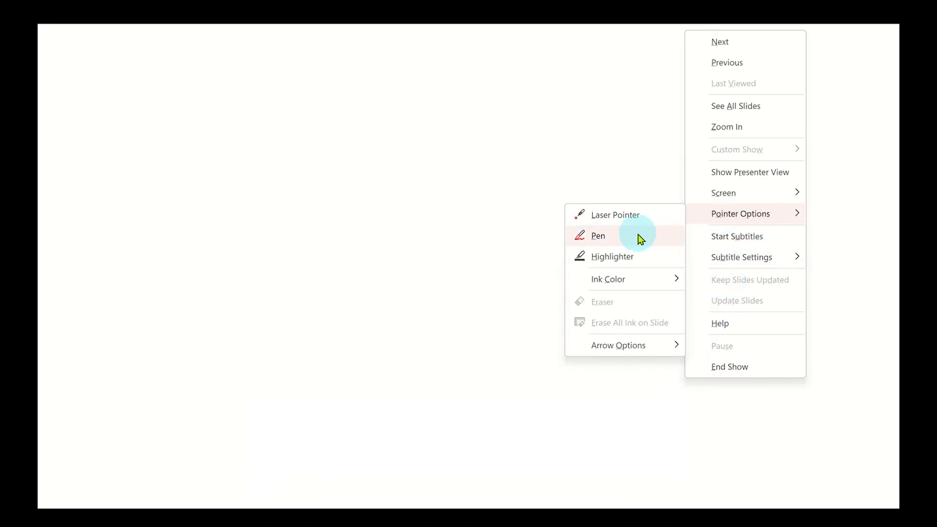
left_click(597, 235)
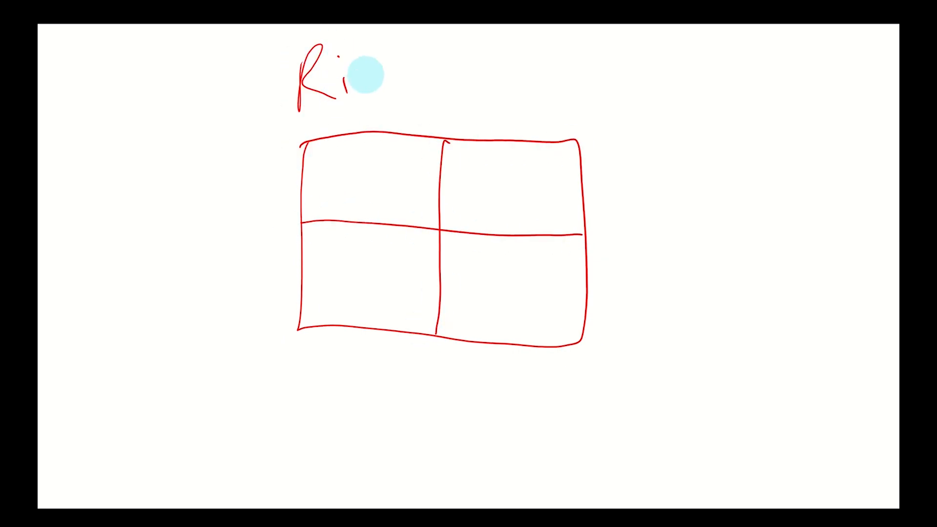
type("Right Left")
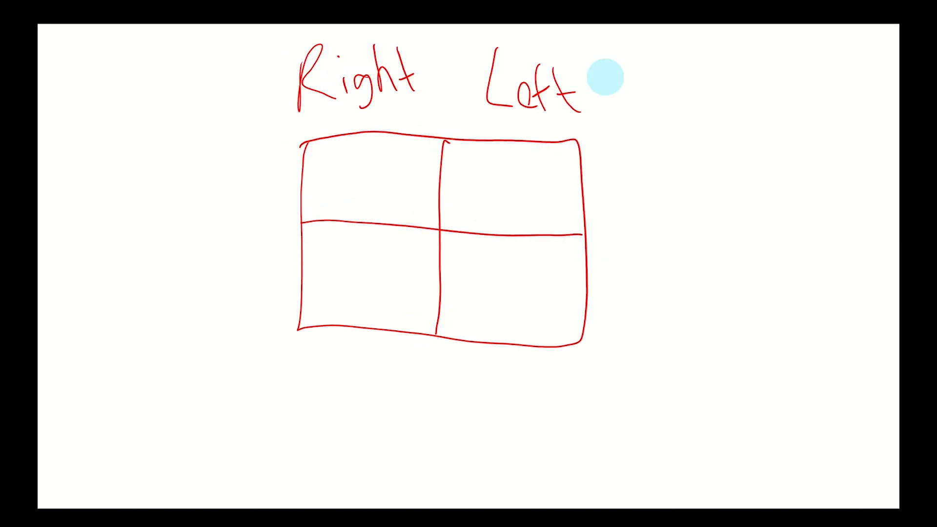